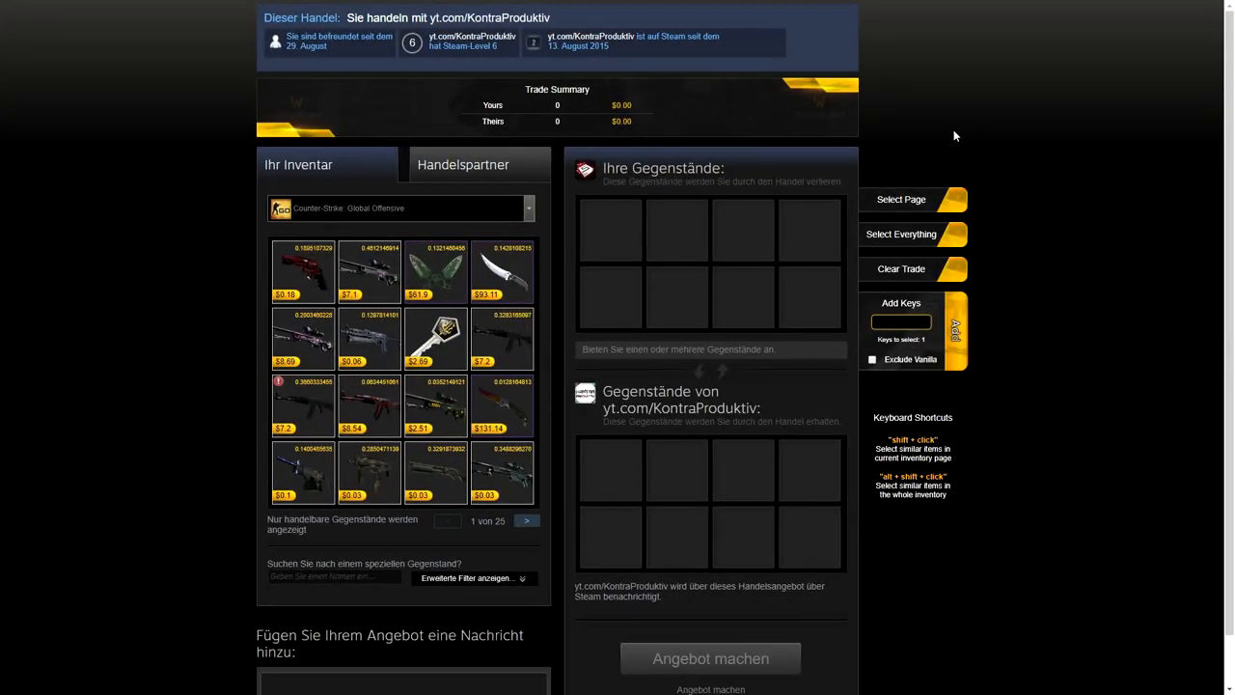
{"action": "mouse_move", "coordinate": [251, 145]}
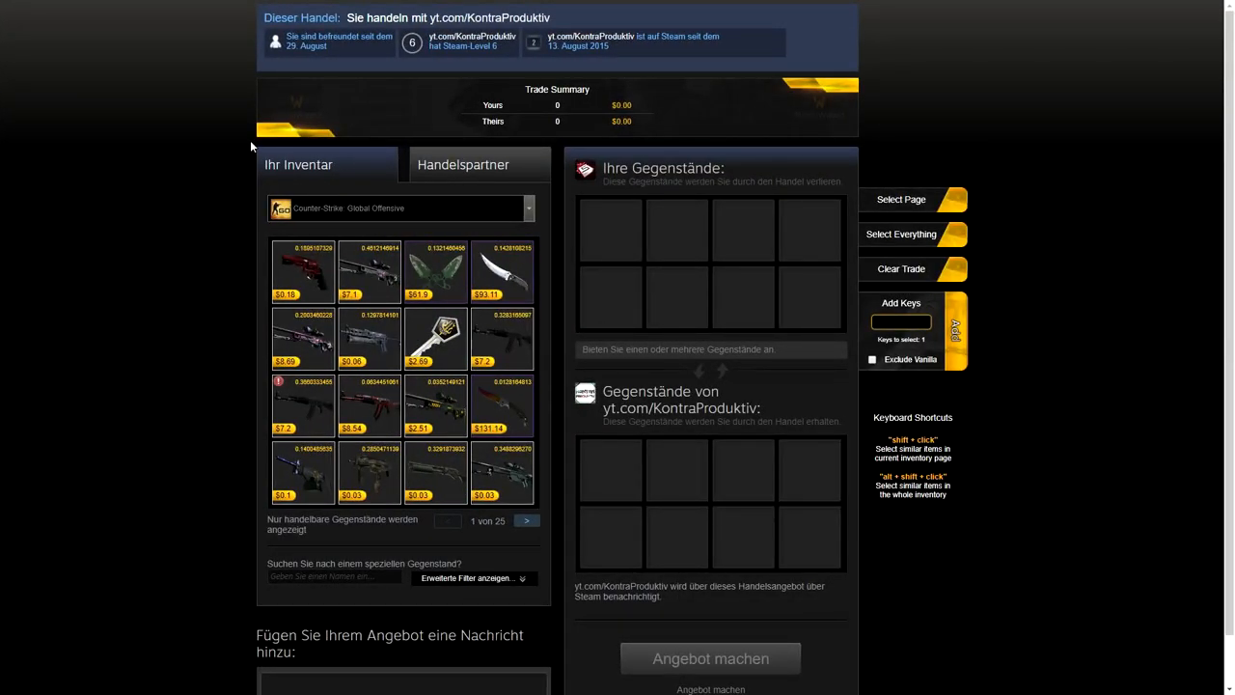
{"action": "mouse_move", "coordinate": [872, 139]}
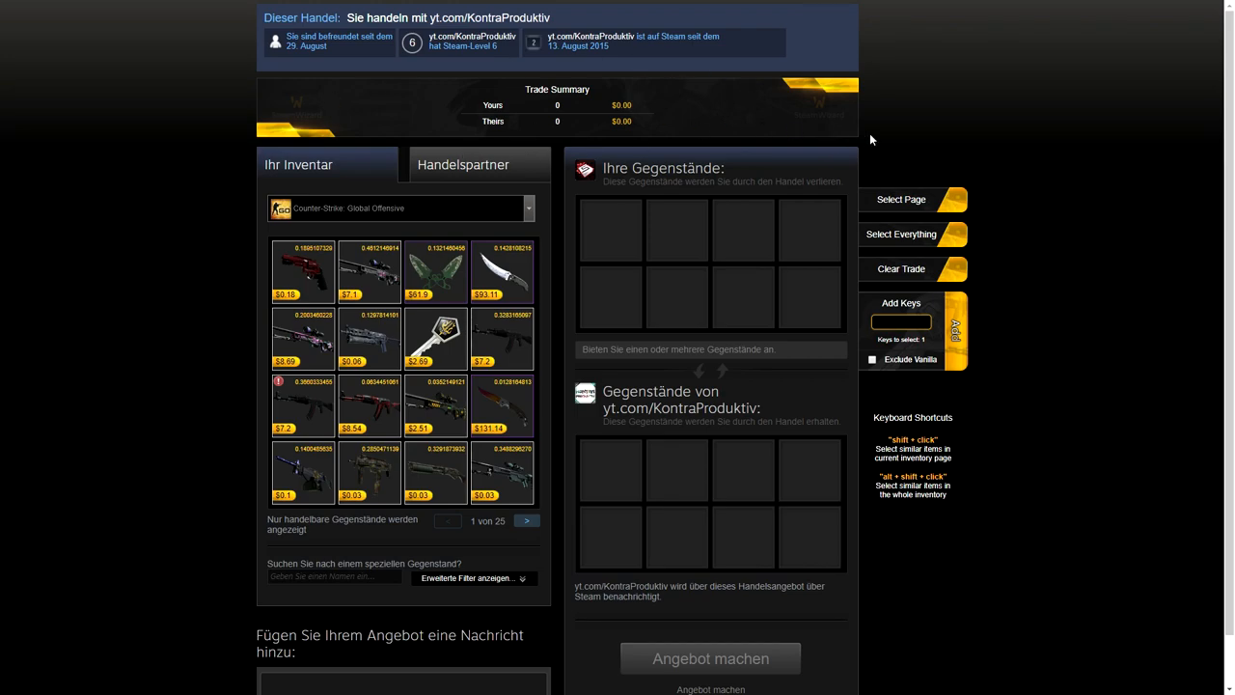
{"action": "mouse_move", "coordinate": [807, 123]}
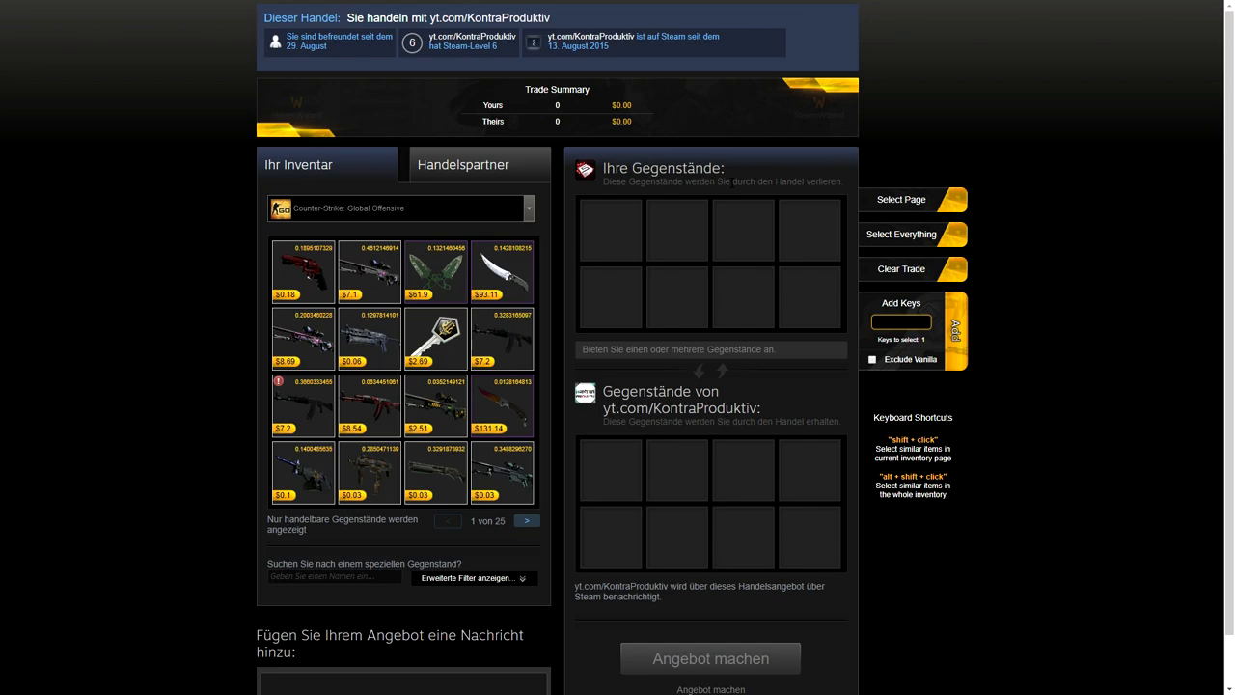
{"action": "mouse_move", "coordinate": [732, 189]}
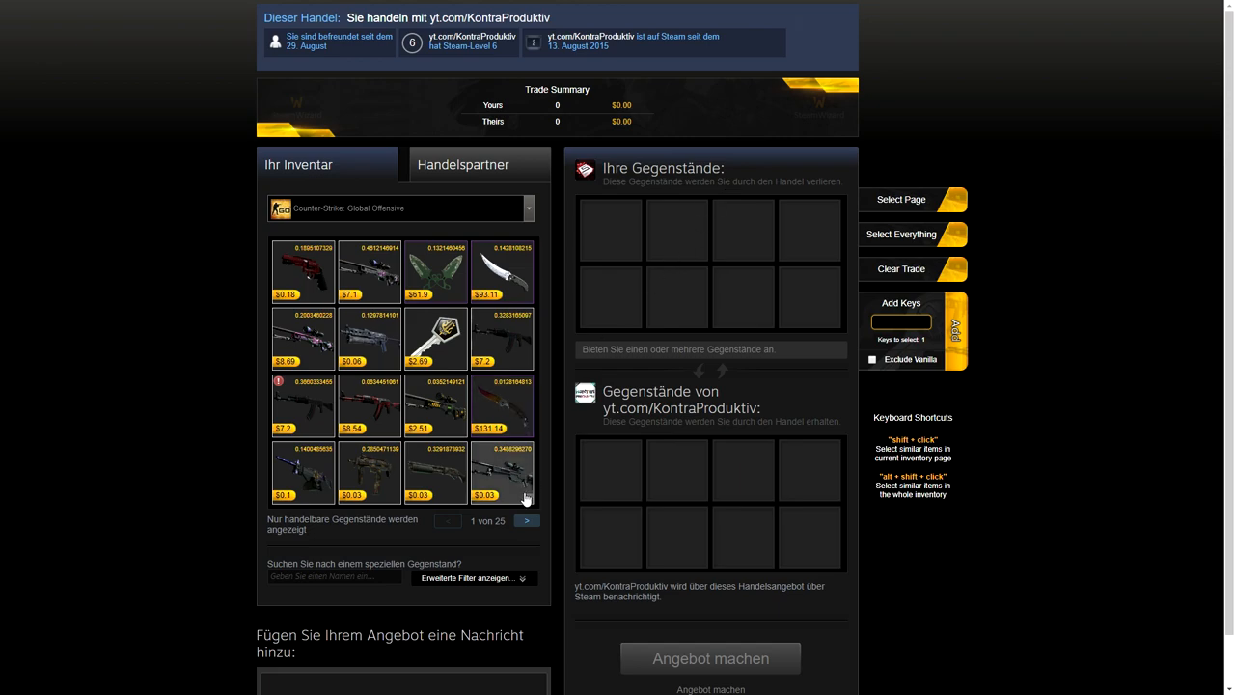
{"action": "mouse_move", "coordinate": [178, 355]}
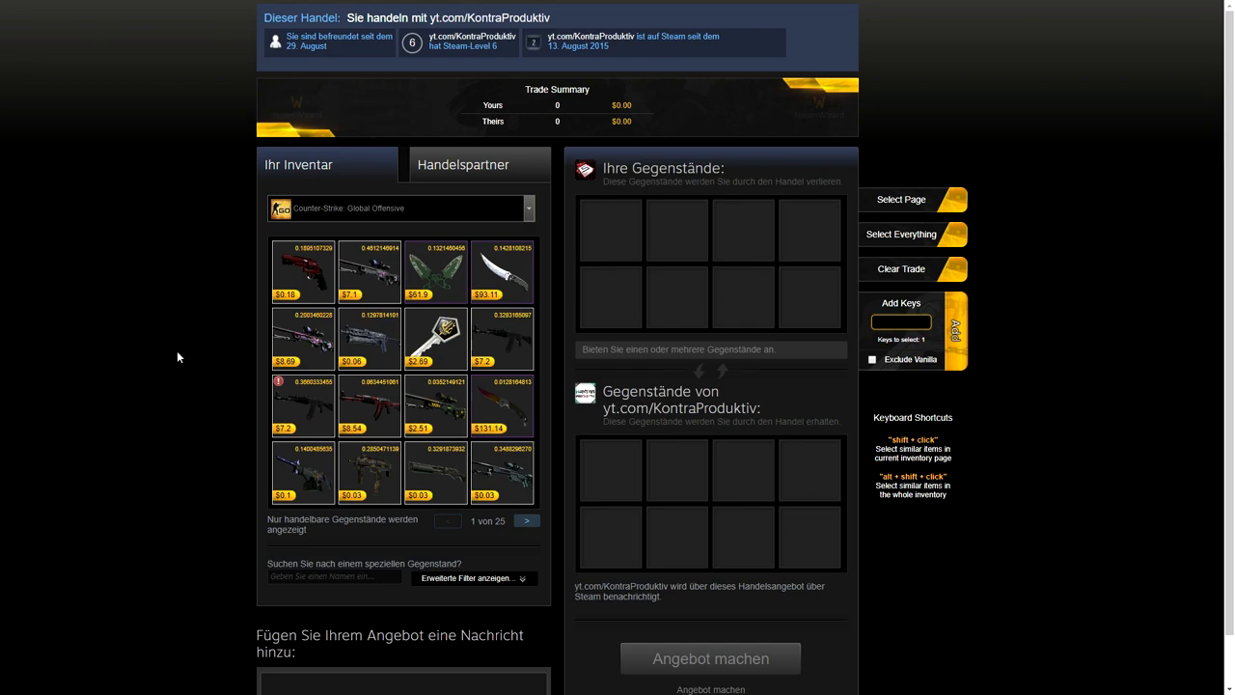
{"action": "mouse_move", "coordinate": [305, 270]}
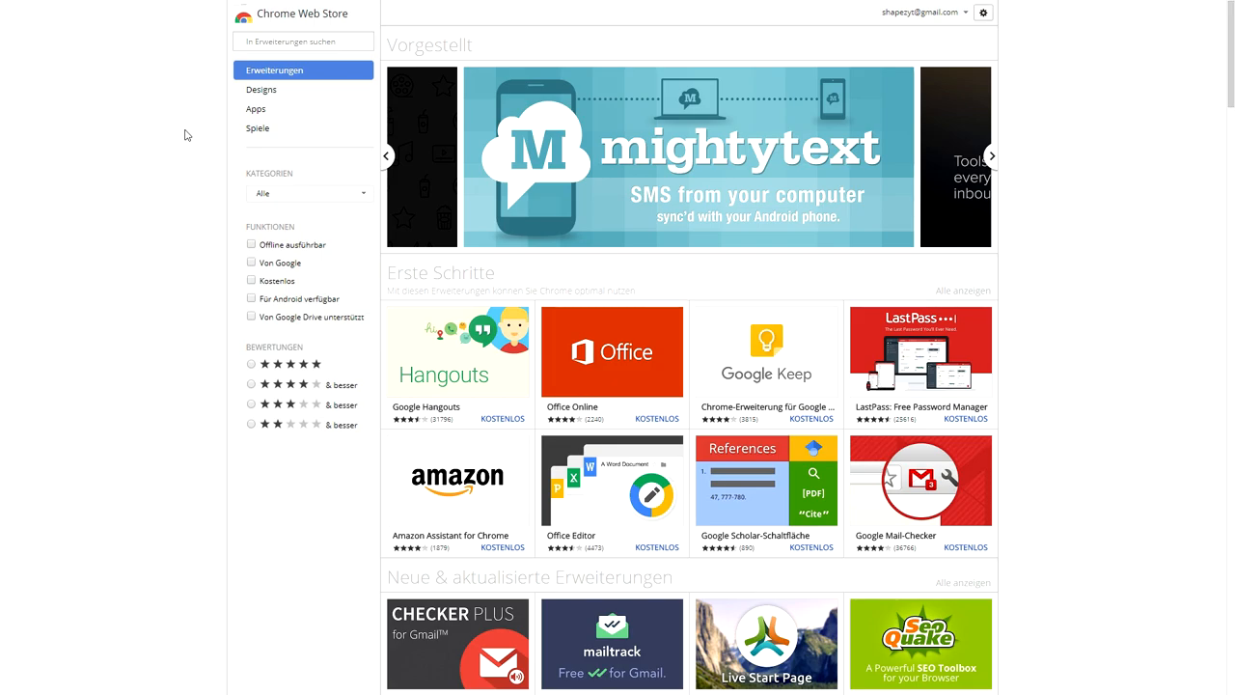
- Load the Chrome Web Store Erweiterungen start page in Chrome
{"action": "left_click", "coordinate": [991, 156]}
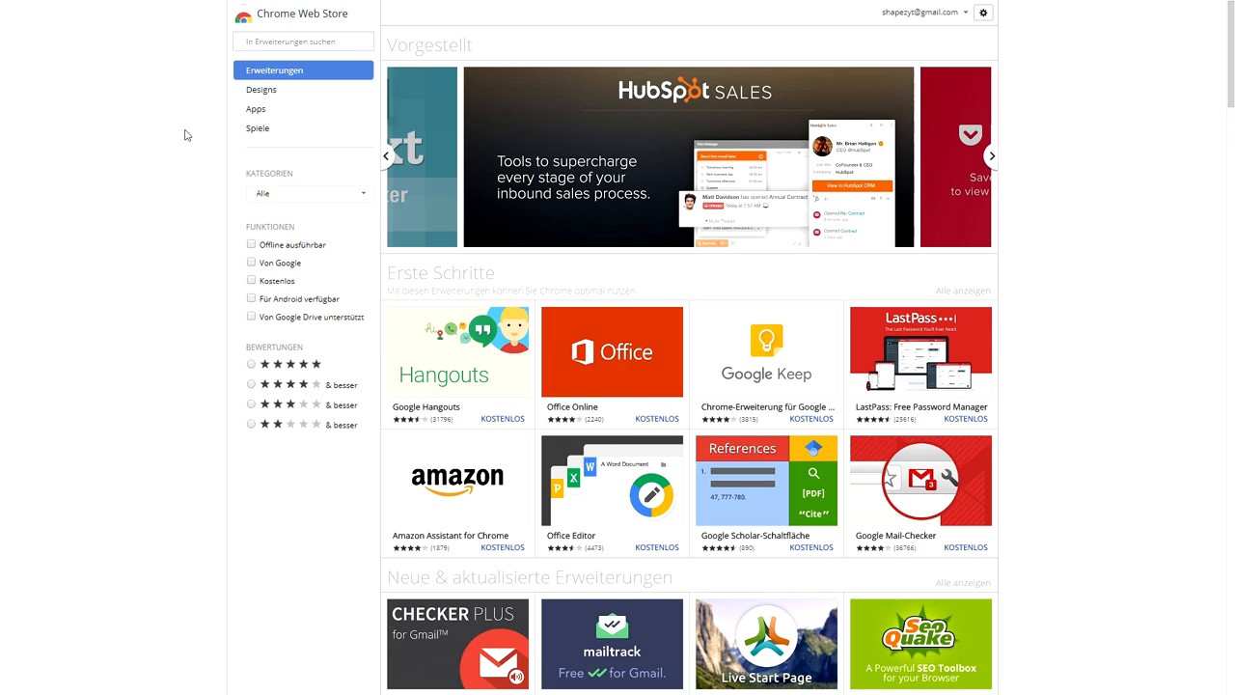
{"action": "mouse_move", "coordinate": [324, 18]}
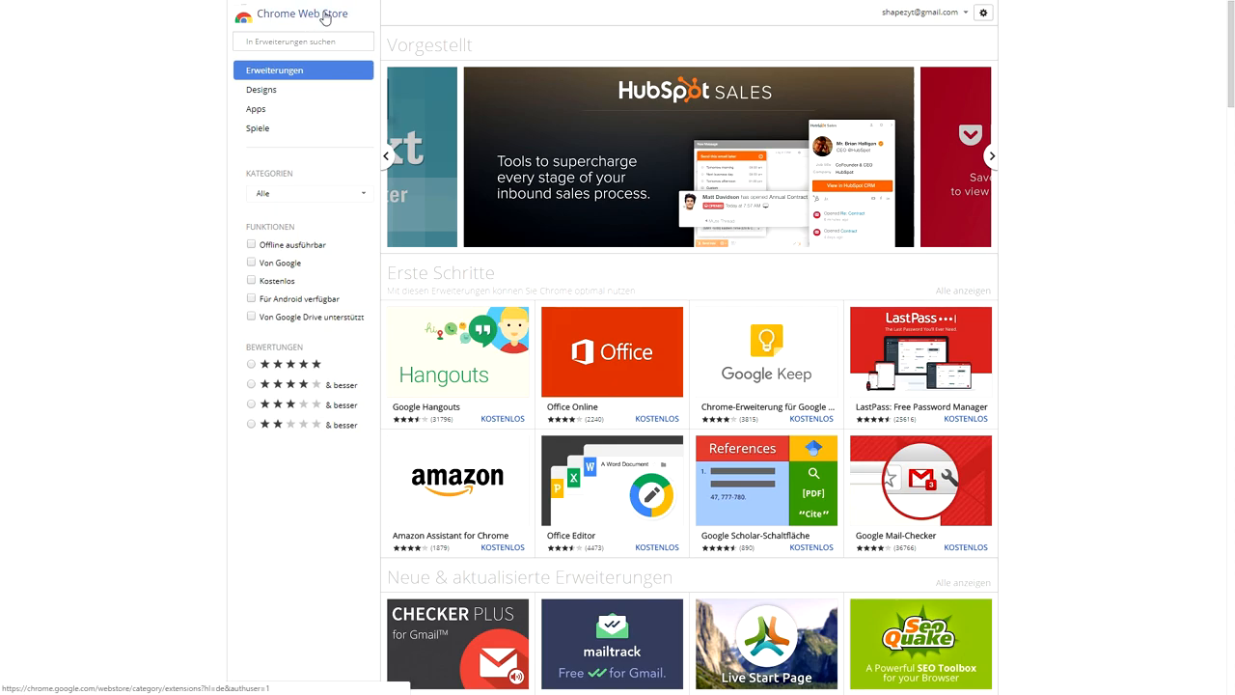
{"action": "left_click", "coordinate": [992, 154]}
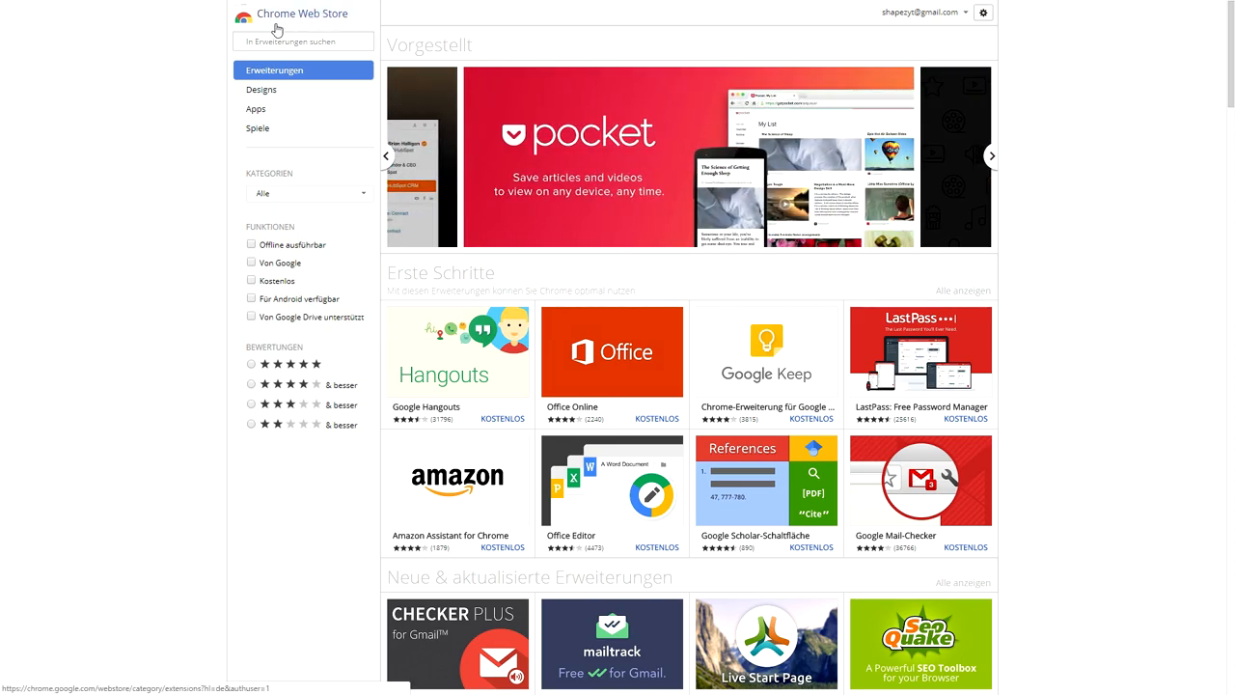
{"action": "mouse_move", "coordinate": [170, 50]}
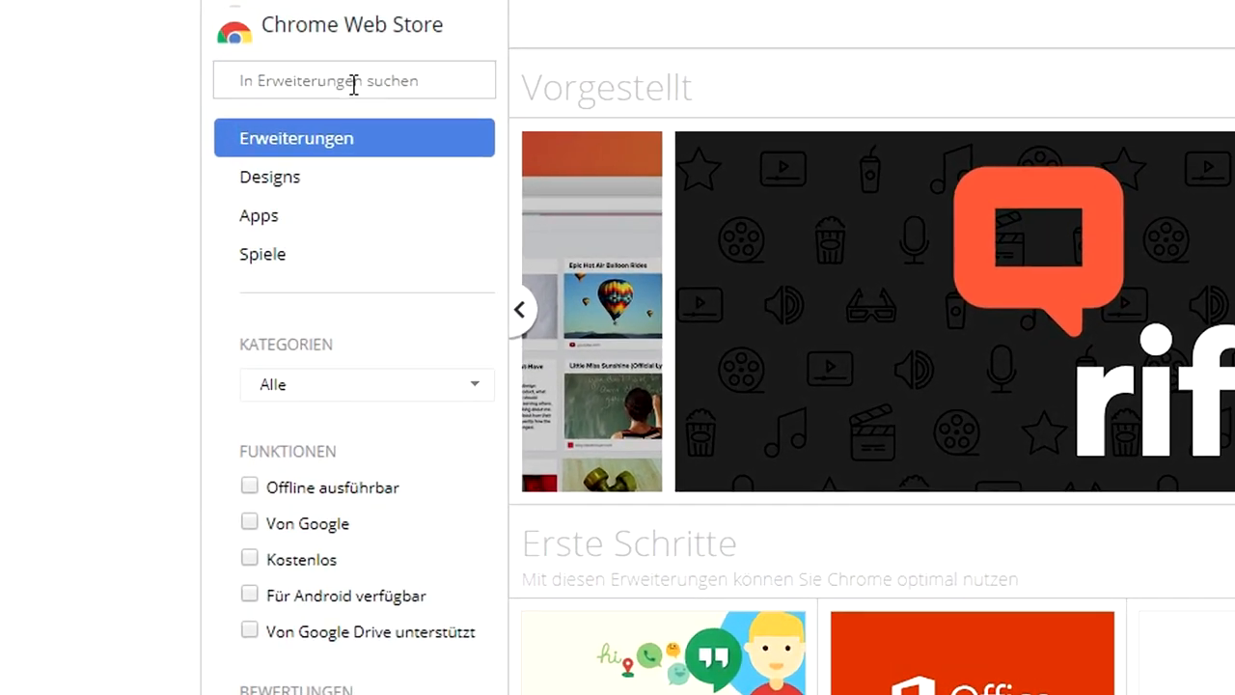
- Search the store for 'SteamWizard' to list the matching CS:GO extension
{"action": "type", "text": "Stea"}
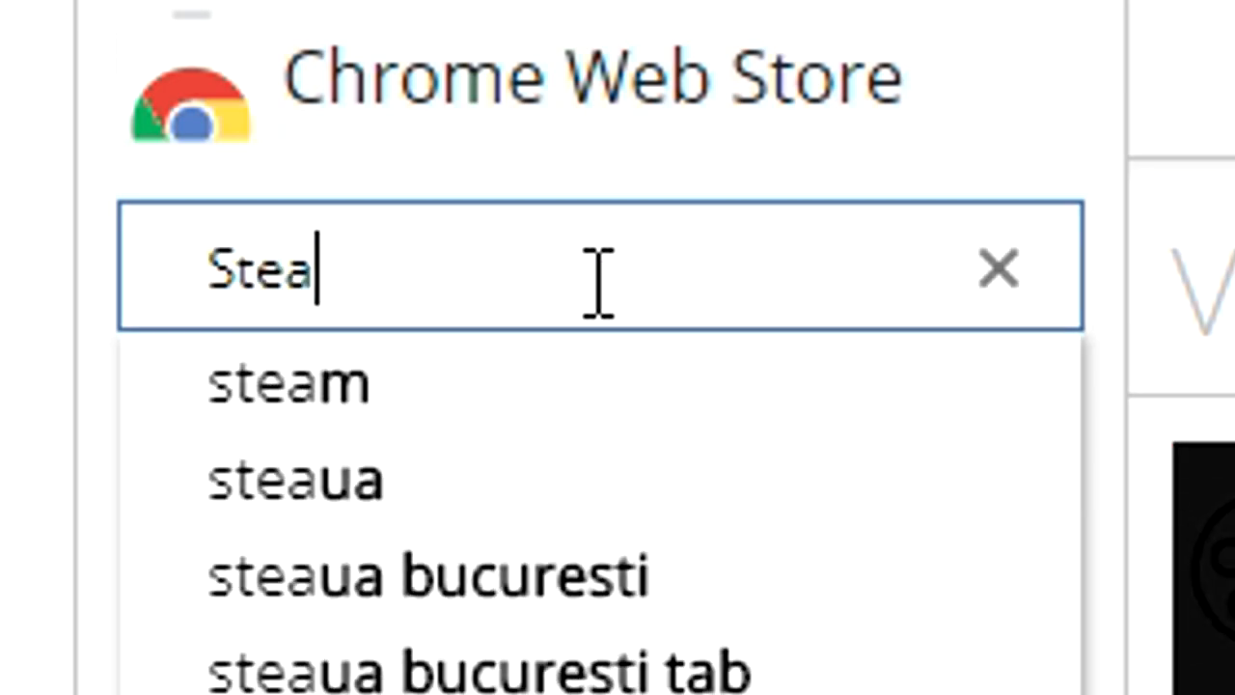
{"action": "type", "text": "mWizard"}
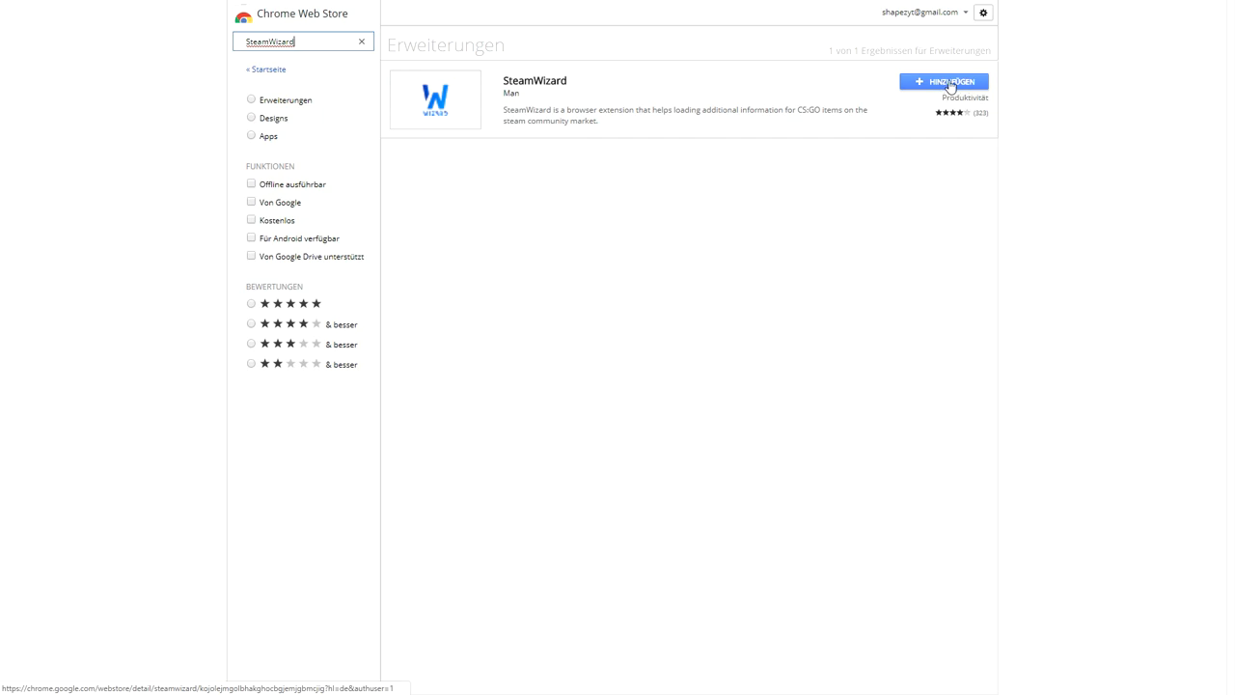
- Add SteamWizard to Chrome via HINZUFÜGEN and confirm 'Erweiterung hinzufügen'
{"action": "left_click", "coordinate": [943, 81]}
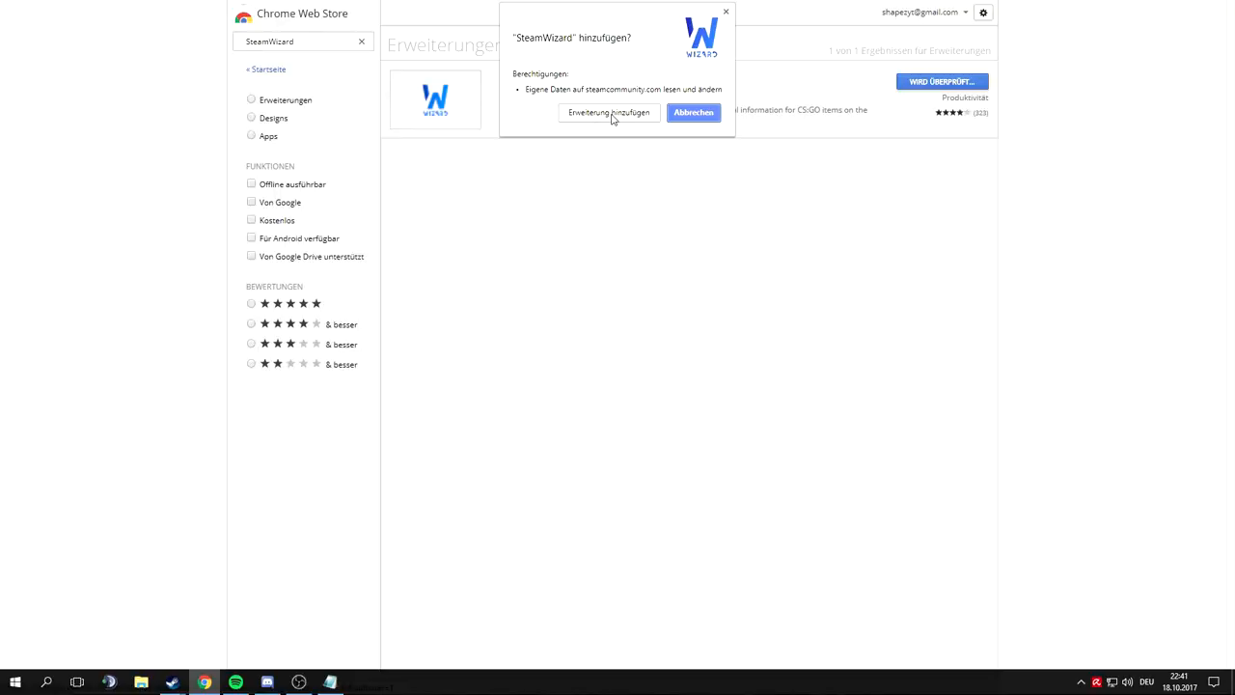
{"action": "left_click", "coordinate": [609, 112]}
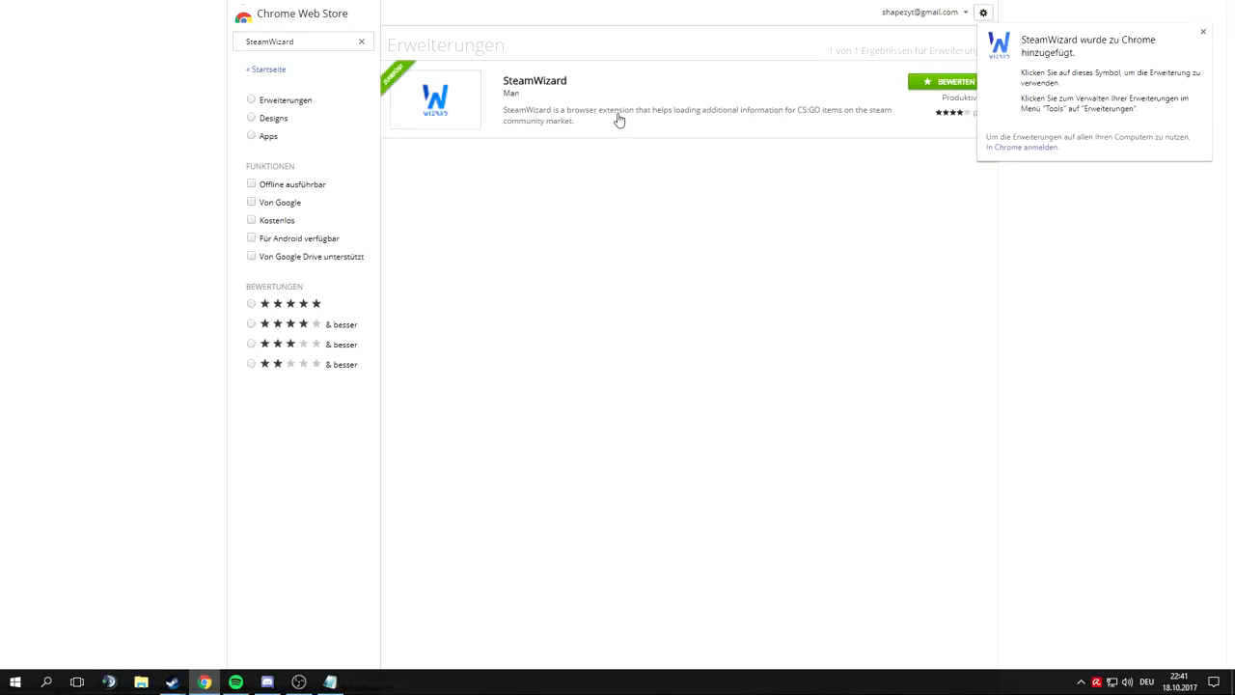